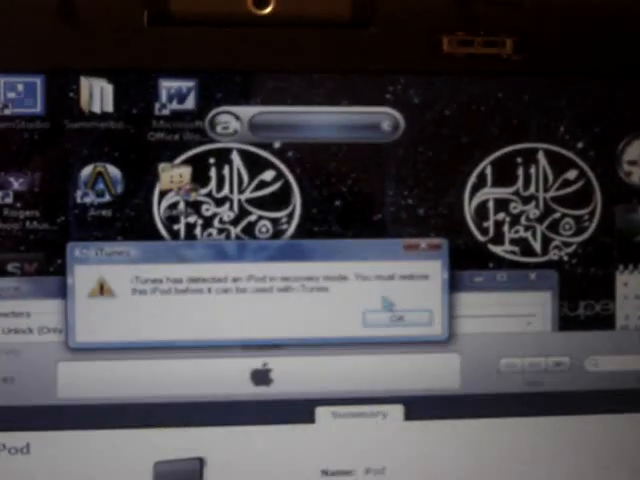
# Acknowledge the recovery-mode notice, leaving the iPod Summary page with Restore available.
pyautogui.click(396, 316)
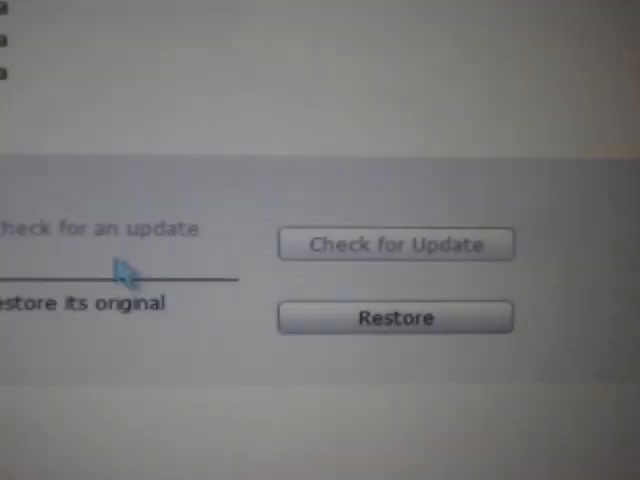